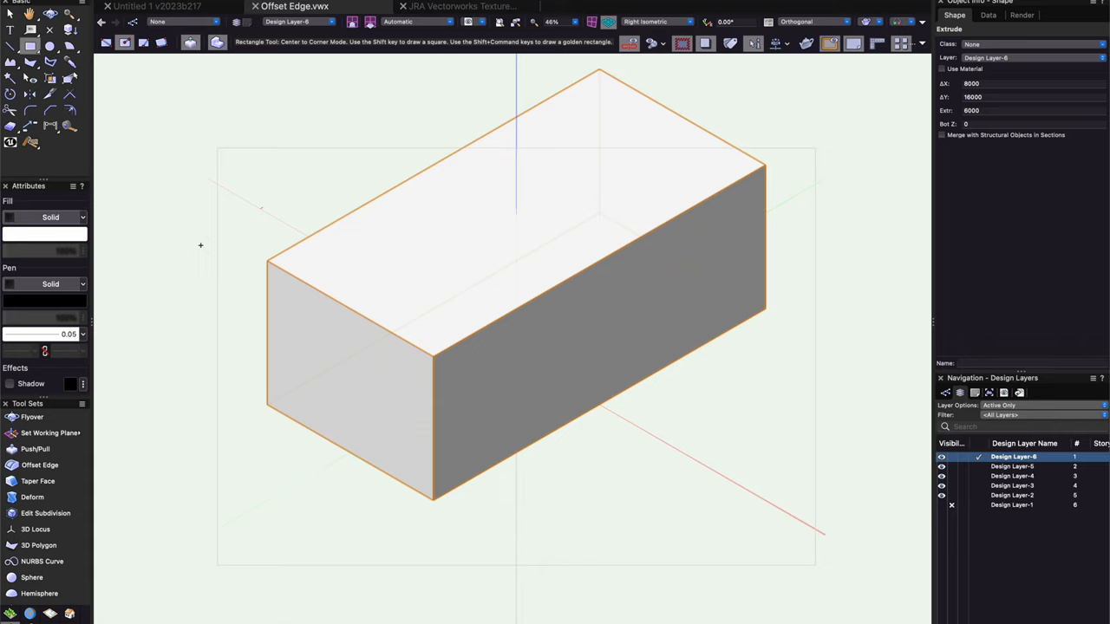
Step: Add a roof prism to the 8000 × 16000 box and union them into a 10000-high gable house
left_click(416, 21)
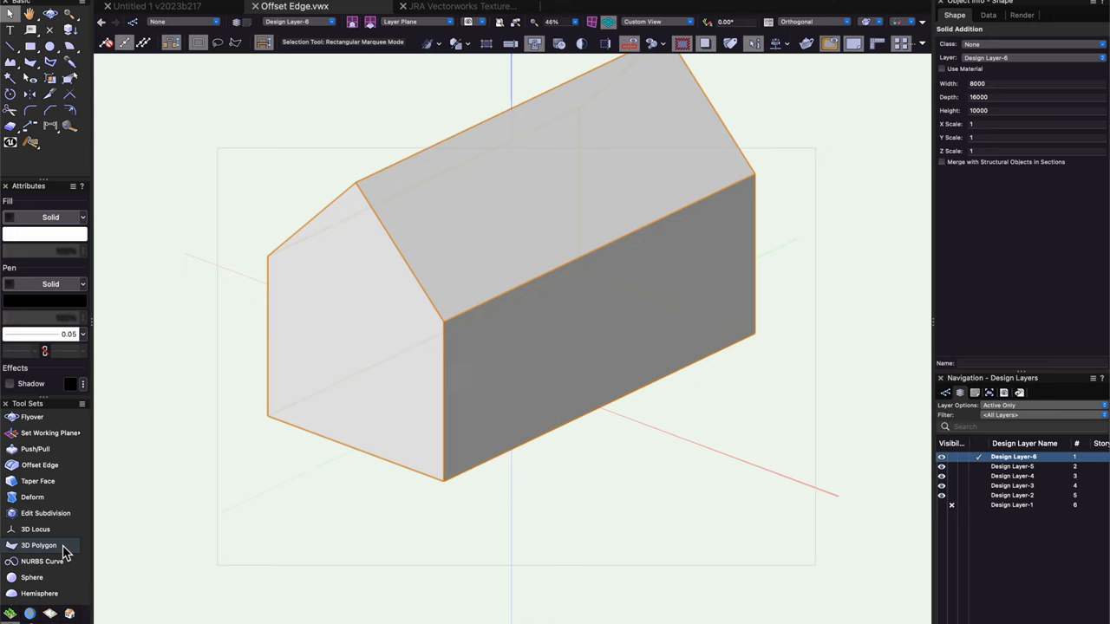
Step: Inset the front gable face outline by 300 with the Offset tool
left_click(39, 544)
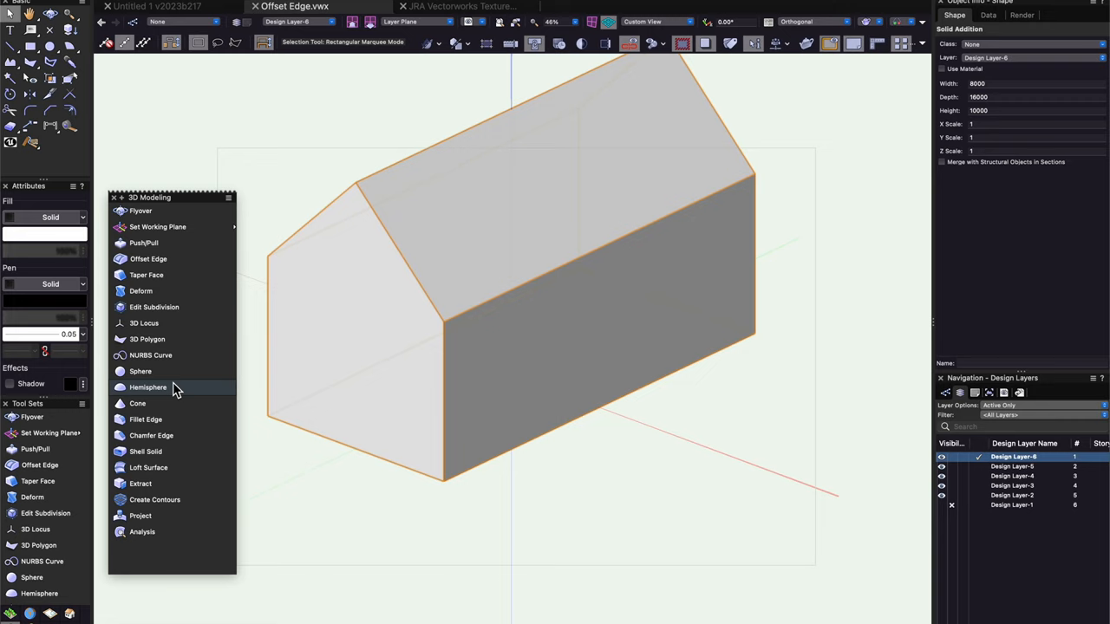
left_click(139, 483)
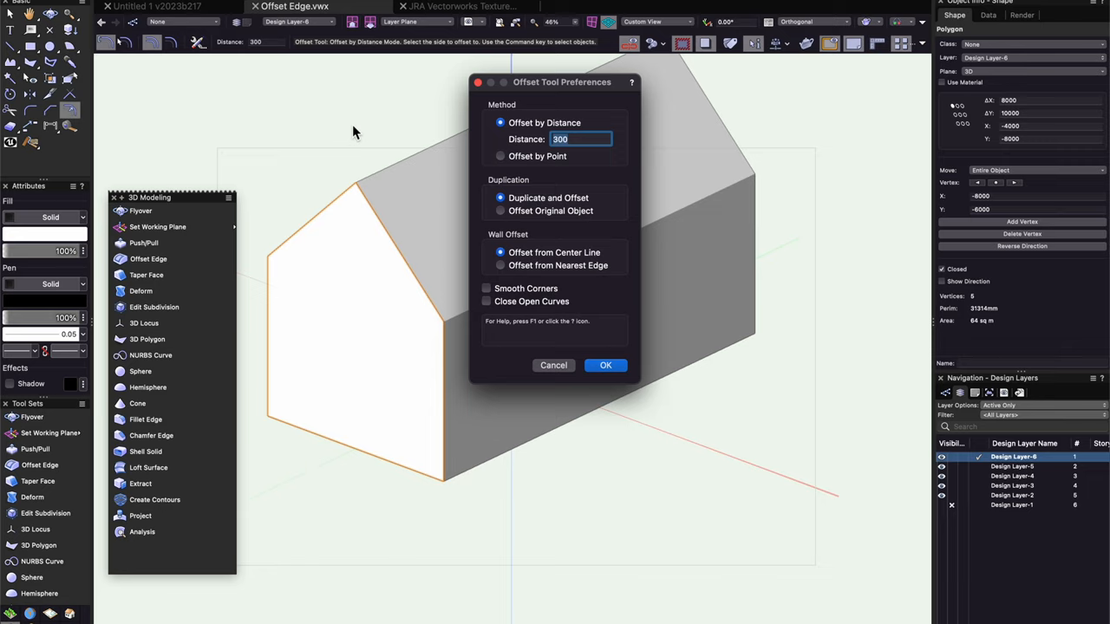
left_click(605, 365)
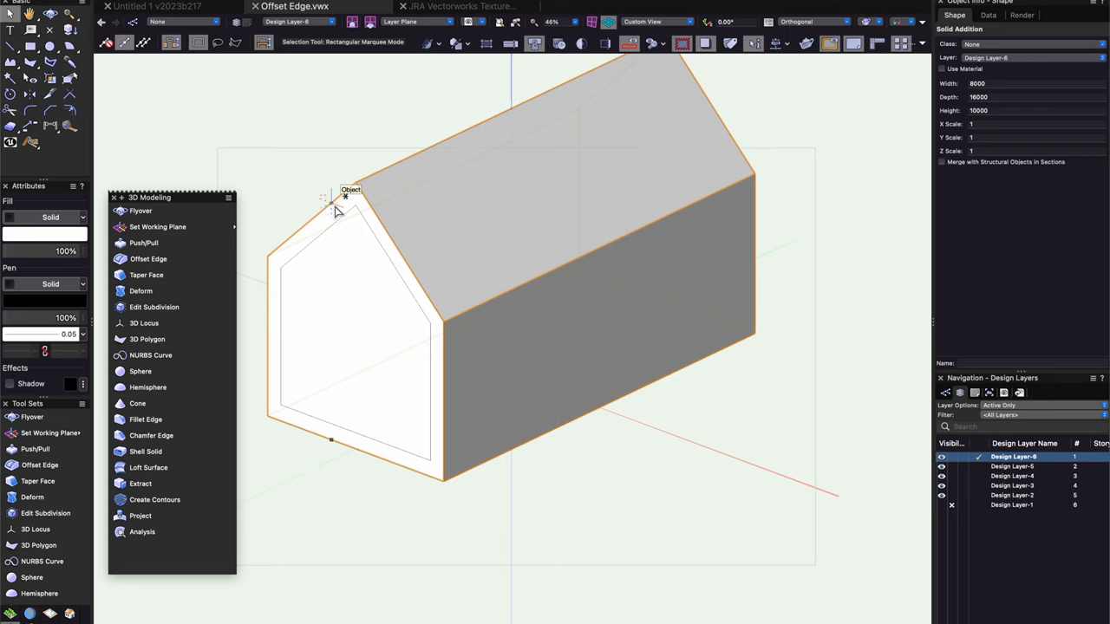
Step: Offset the gable face's edge loop and enter a 100-deep extrusion for the 6800 × 8551 outline
left_click(148, 258)
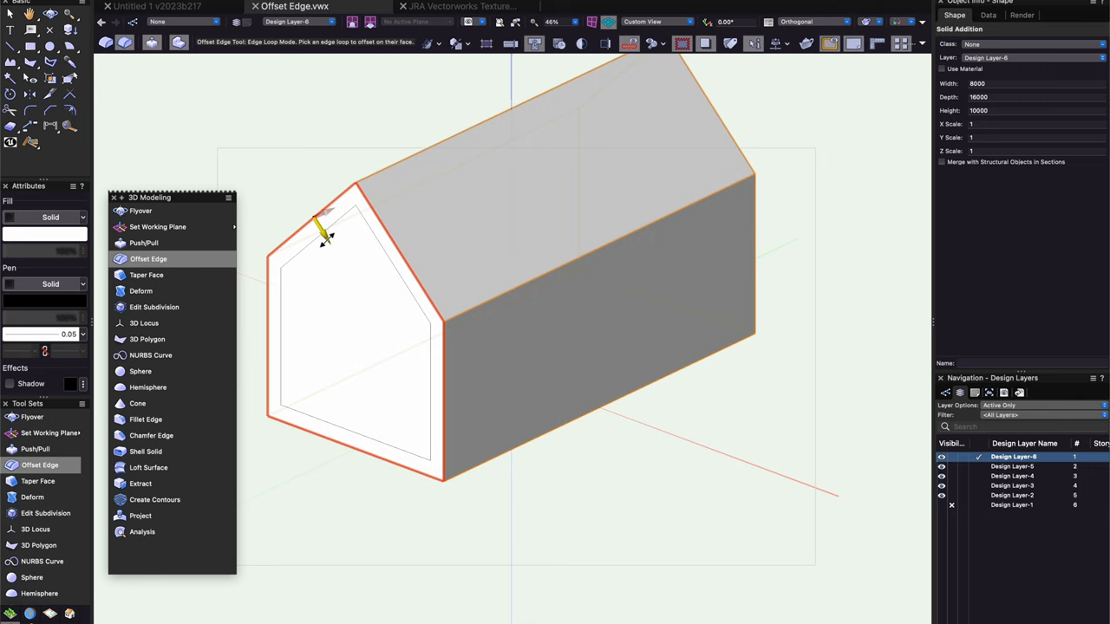
left_click(329, 216)
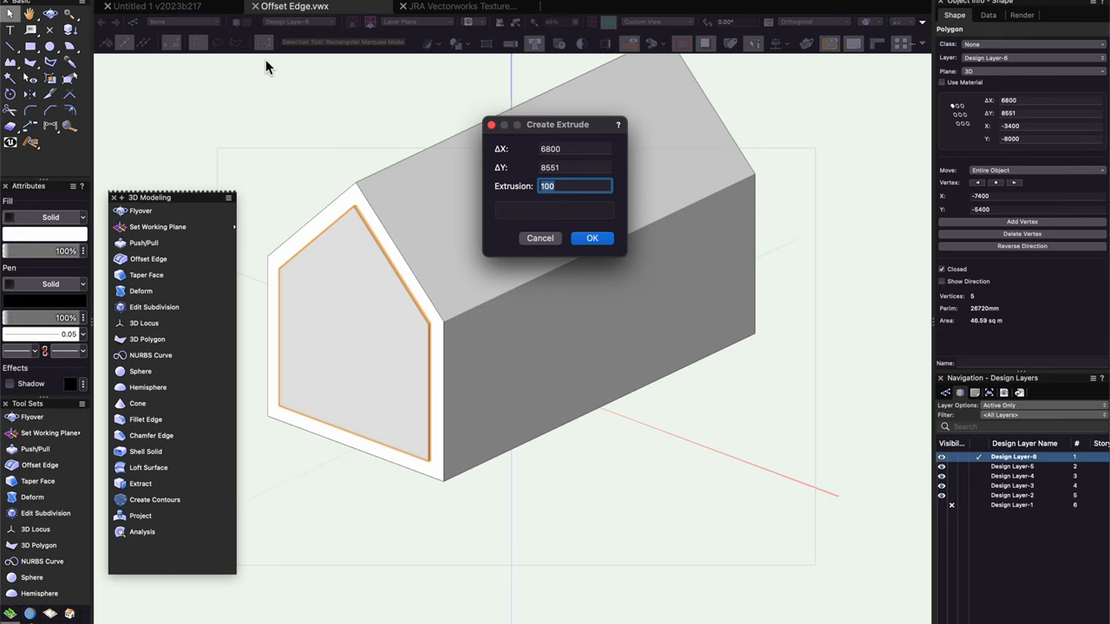
Step: Apply the extrusion, shift the panel 500 along Y, and class it Glazing-Clear
left_click(592, 237)
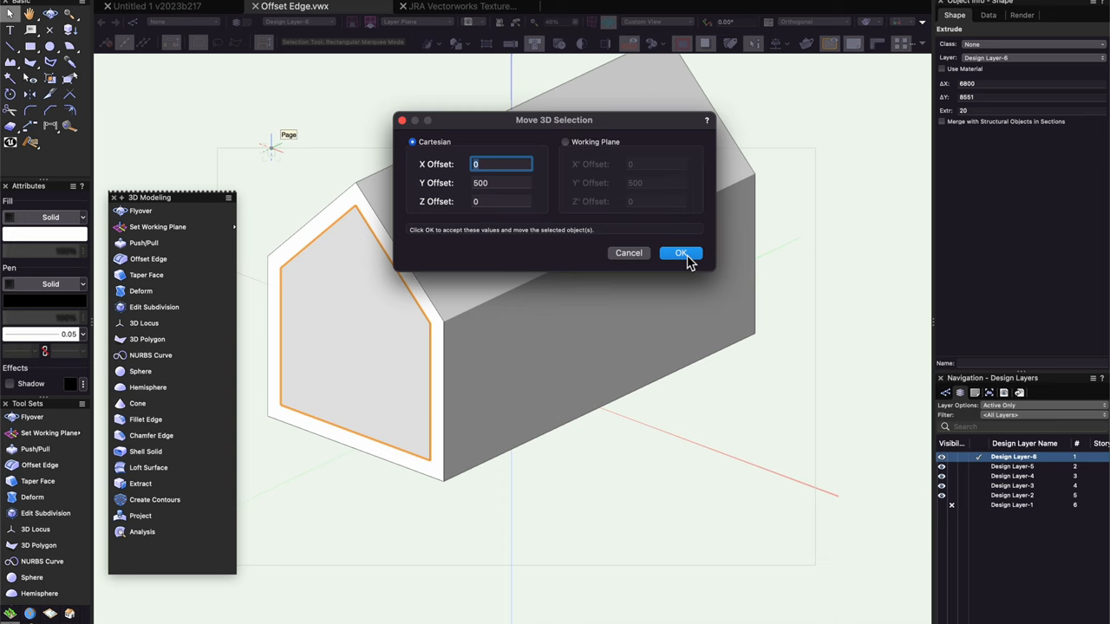
left_click(680, 253)
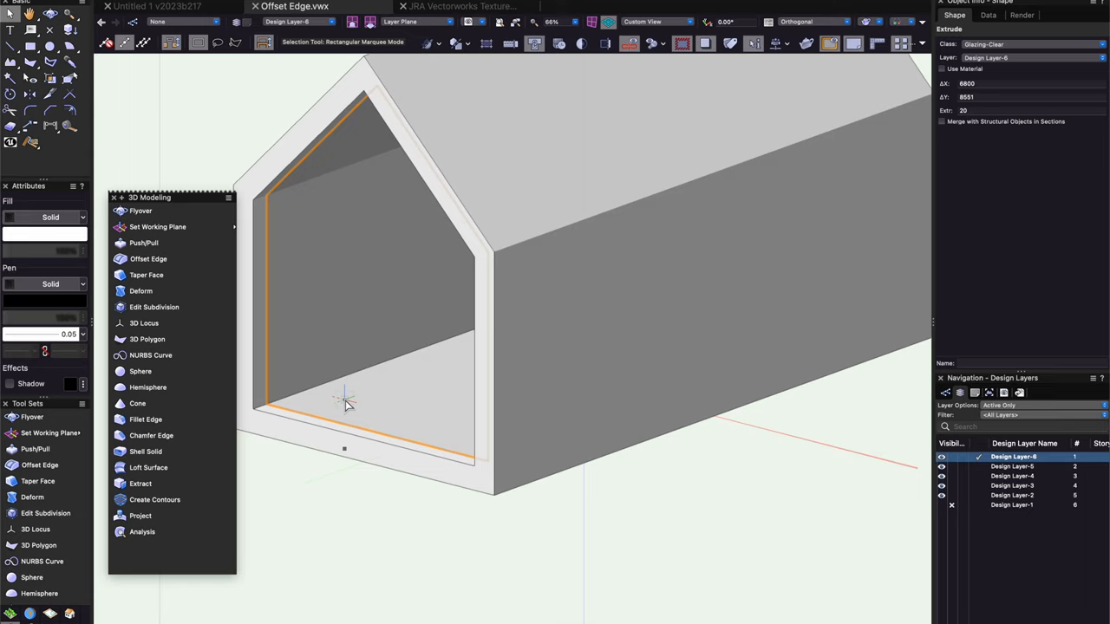
Step: Offset the glazing edge by 150, then extract the frame face and extrude it 20 deep
left_click(148, 259)
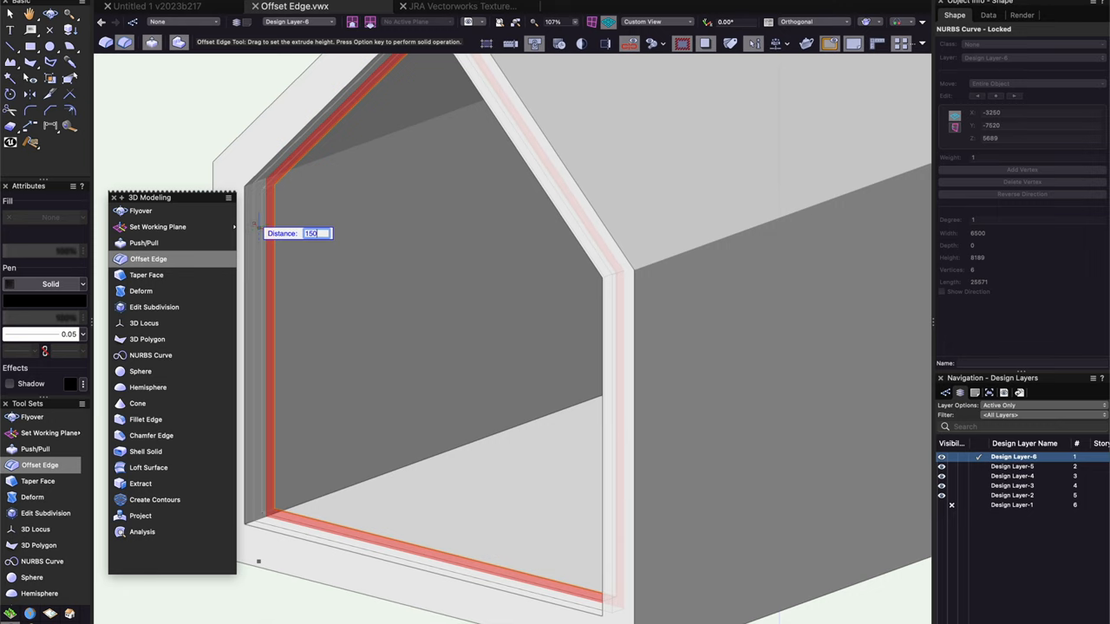
left_click(140, 483)
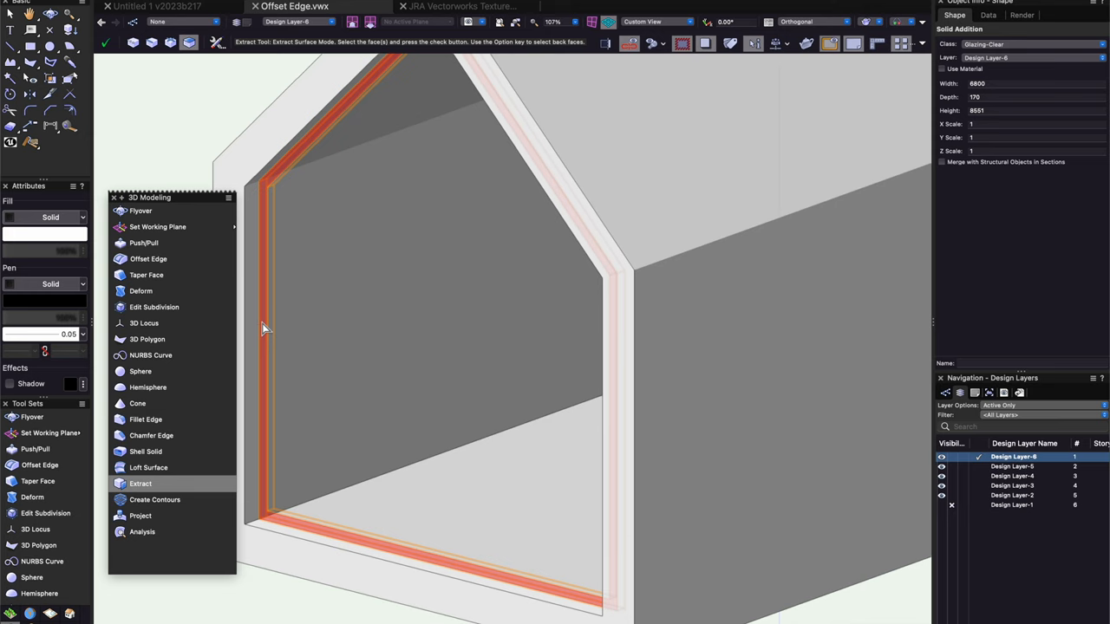
left_click(106, 42)
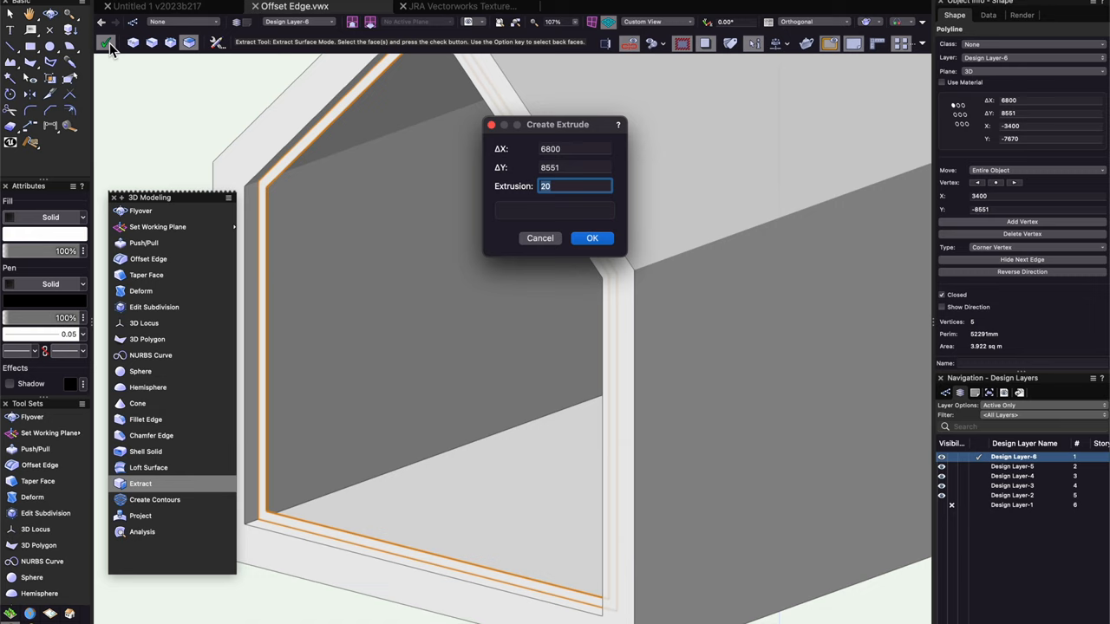
left_click(591, 238)
type("150")
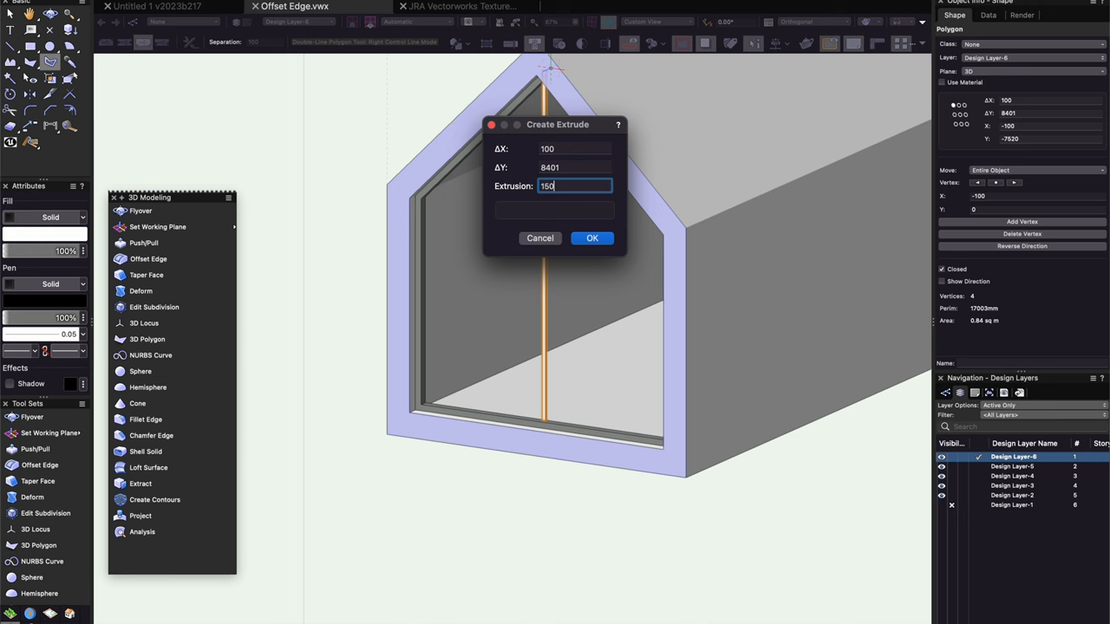
left_click(592, 237)
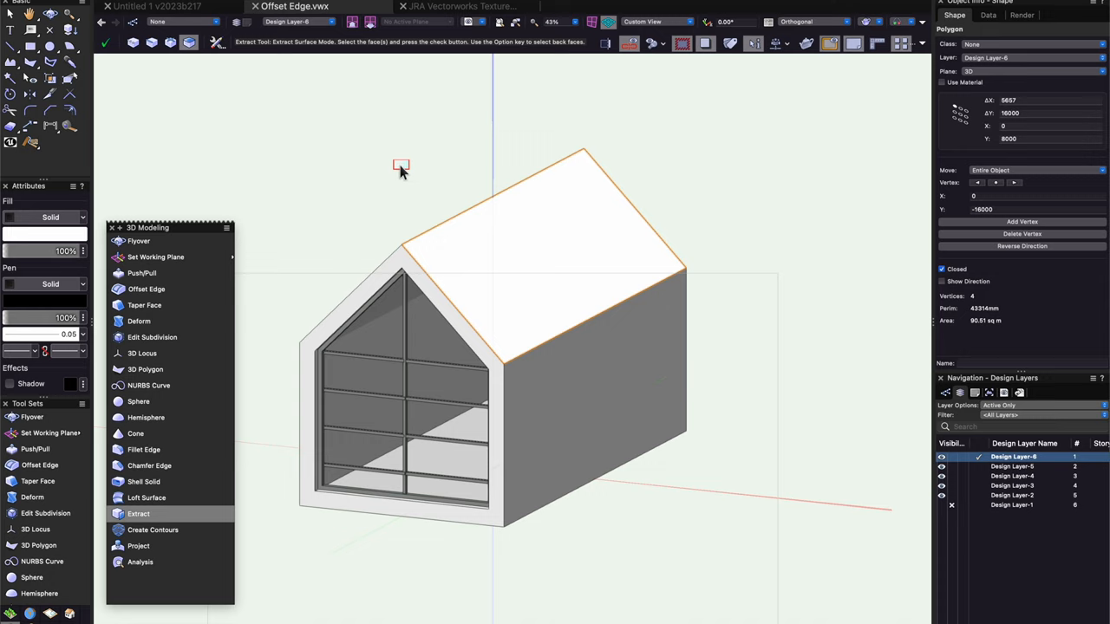
Step: Create the Roof-Zinc class, applying graphic attributes and Zinc Cladding 03 texture at creation
left_click(141, 272)
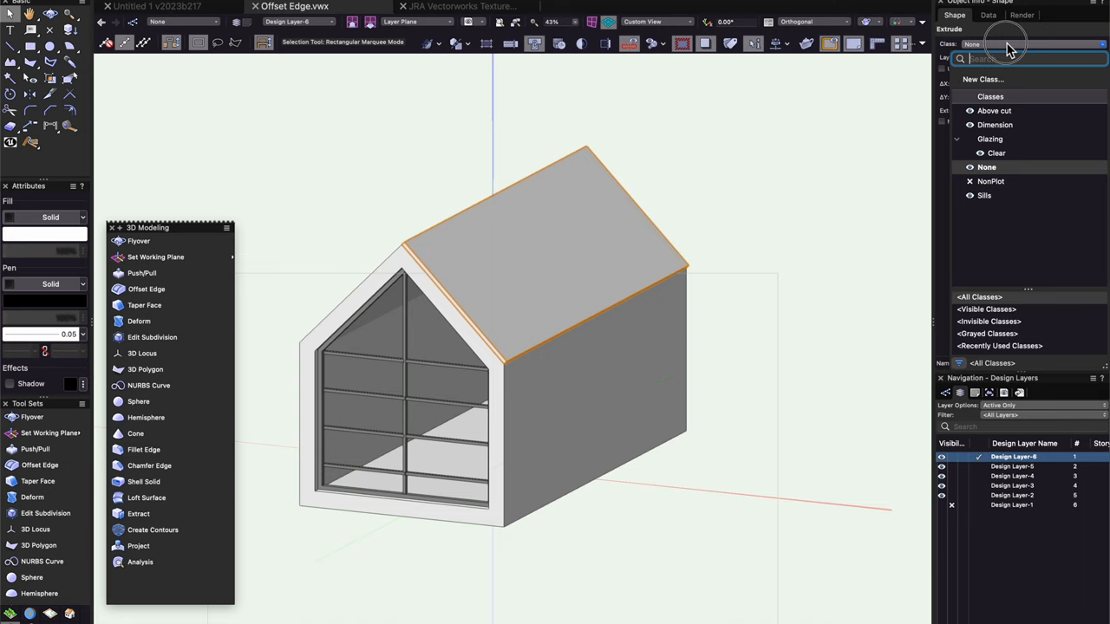
left_click(982, 78)
type("Roof-")
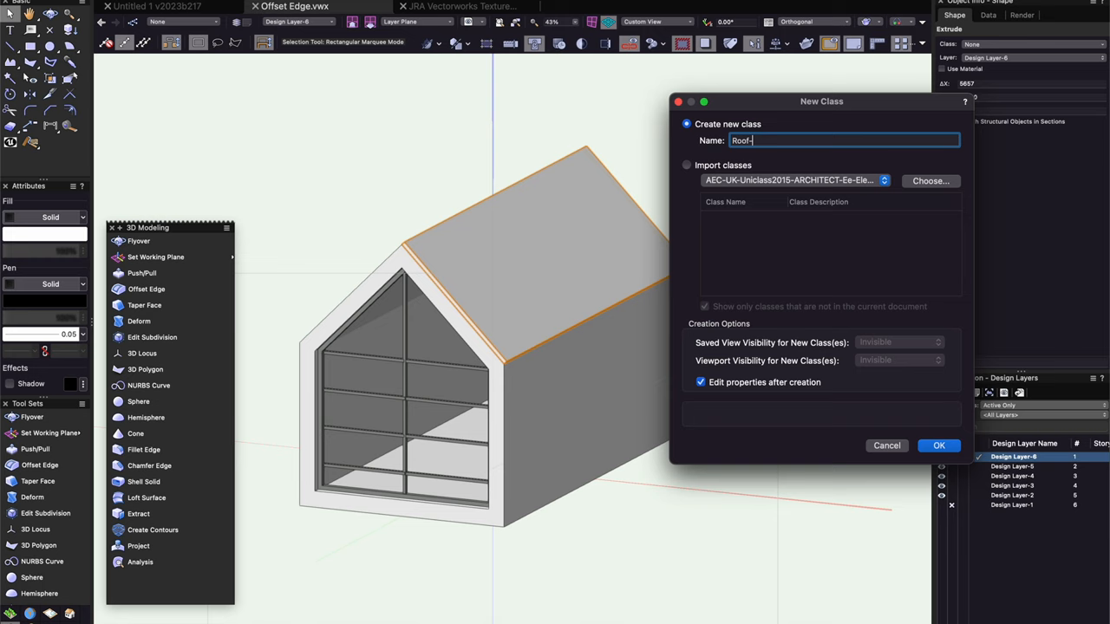
left_click(939, 444)
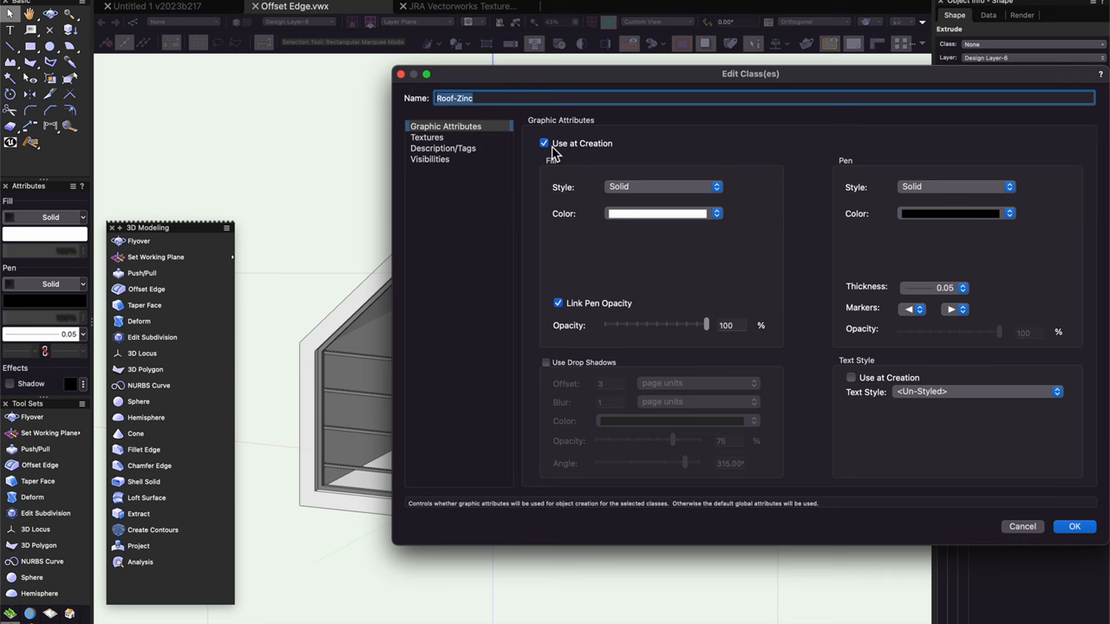
left_click(426, 137)
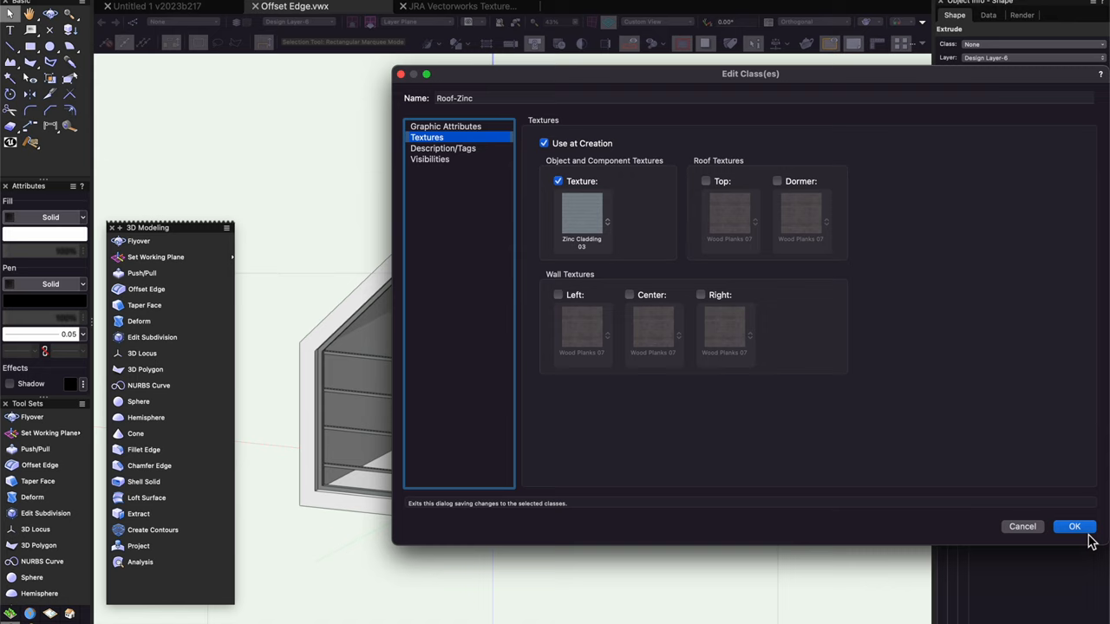
left_click(1075, 526)
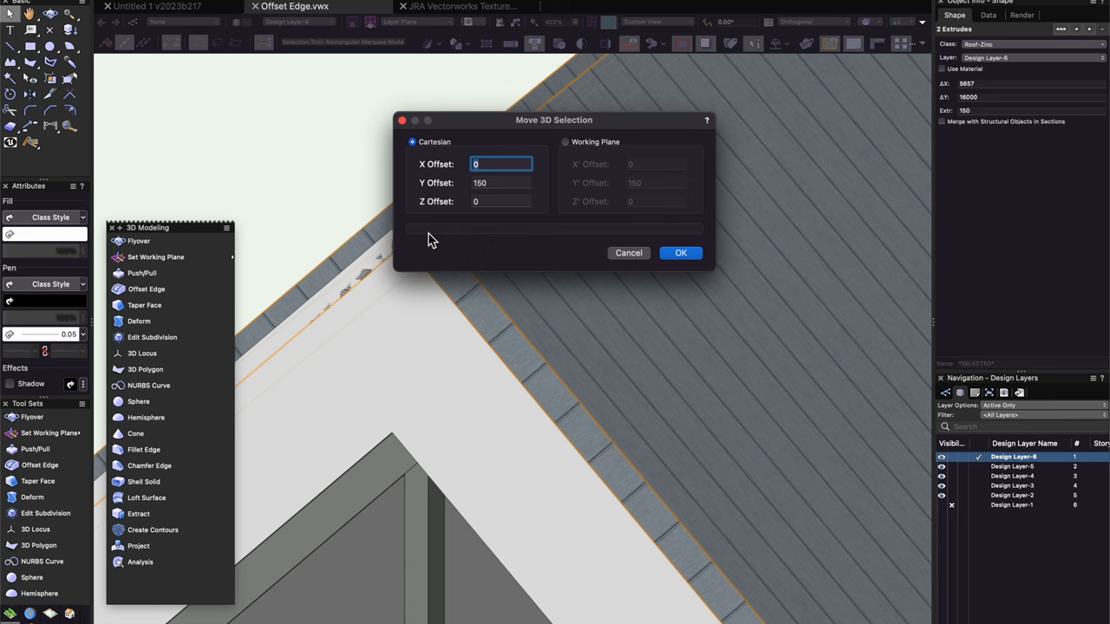
Step: Move the two roof extrudes by a Y offset of -10 with Move 3D
type("-10")
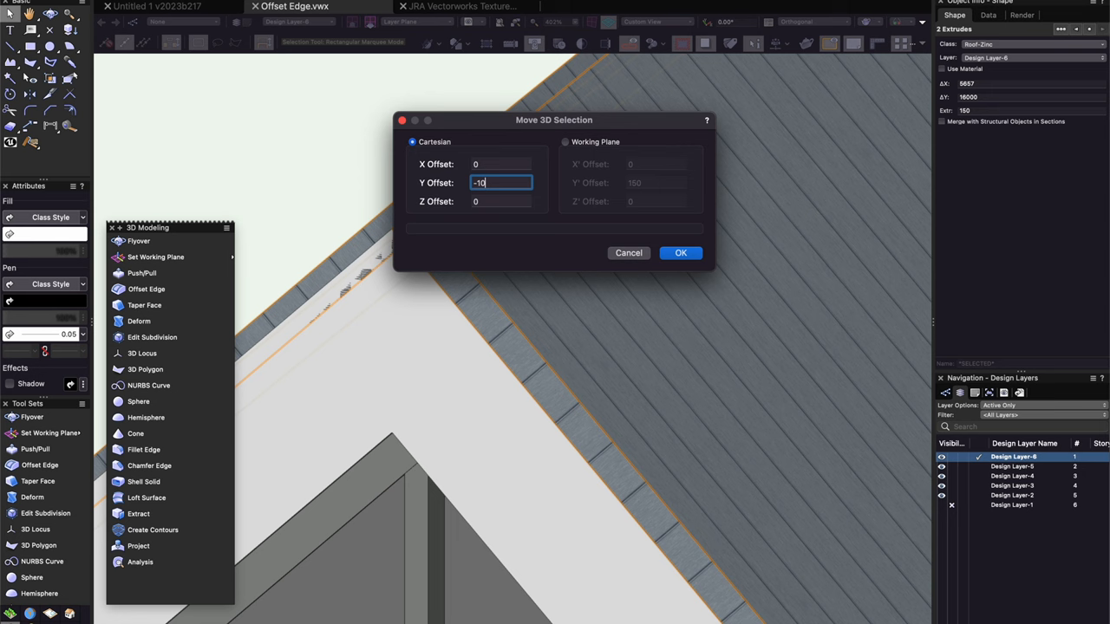
left_click(681, 252)
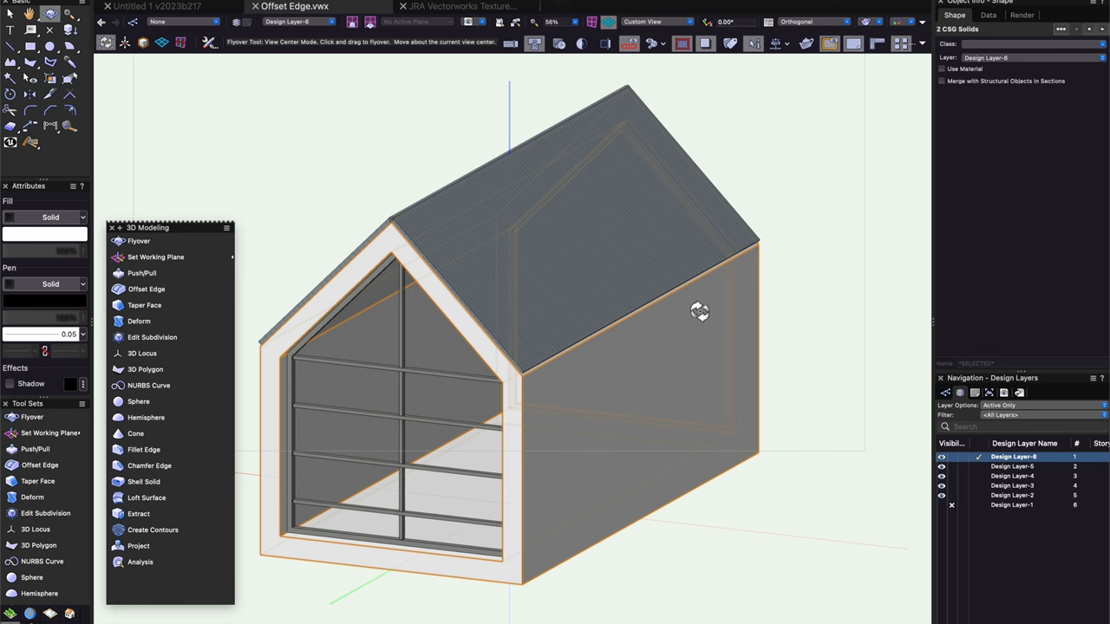
Step: Orbit around the house with Flyover to inspect the zinc roof and framed glazing
left_click_drag(700, 312, 337, 550)
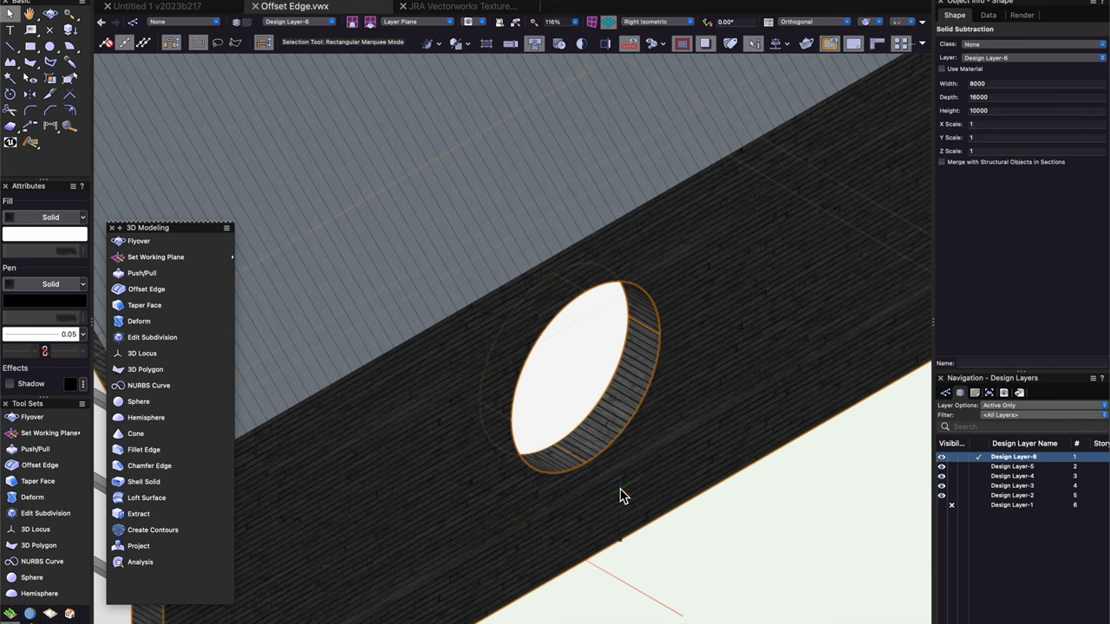
Step: Offset the round opening's edge, then extract its inner face as a NURBS surface
left_click(146, 288)
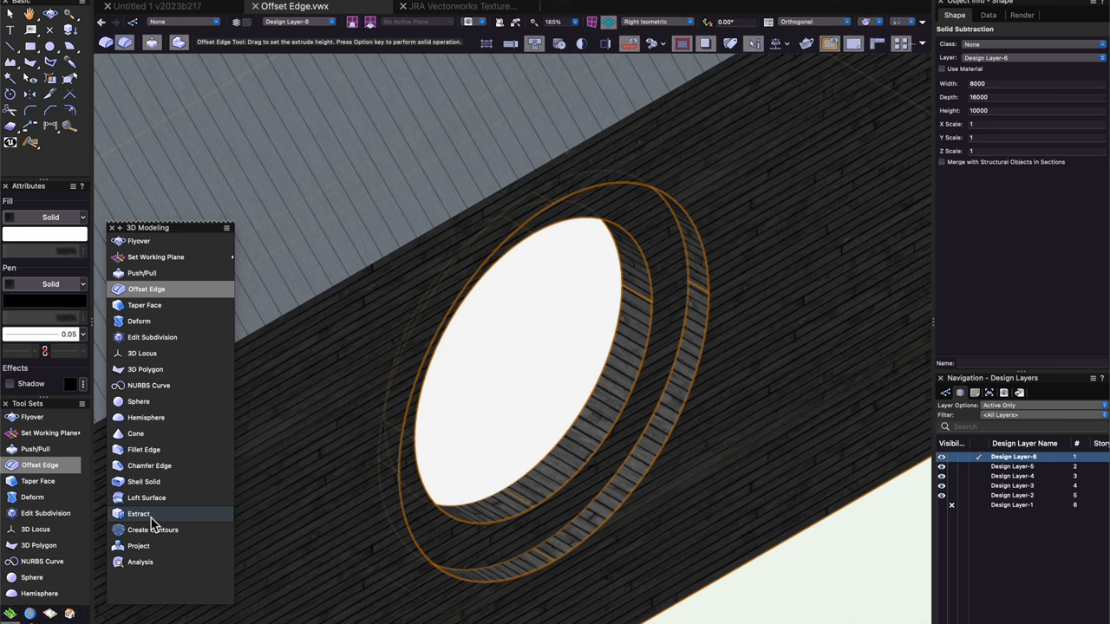
left_click(139, 514)
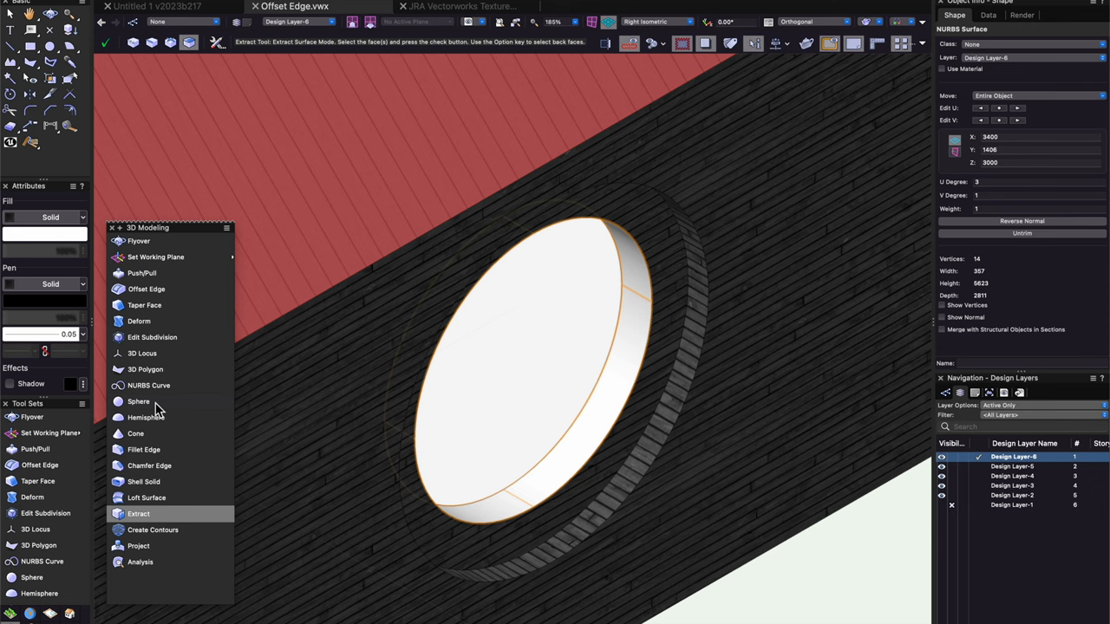
left_click(143, 481)
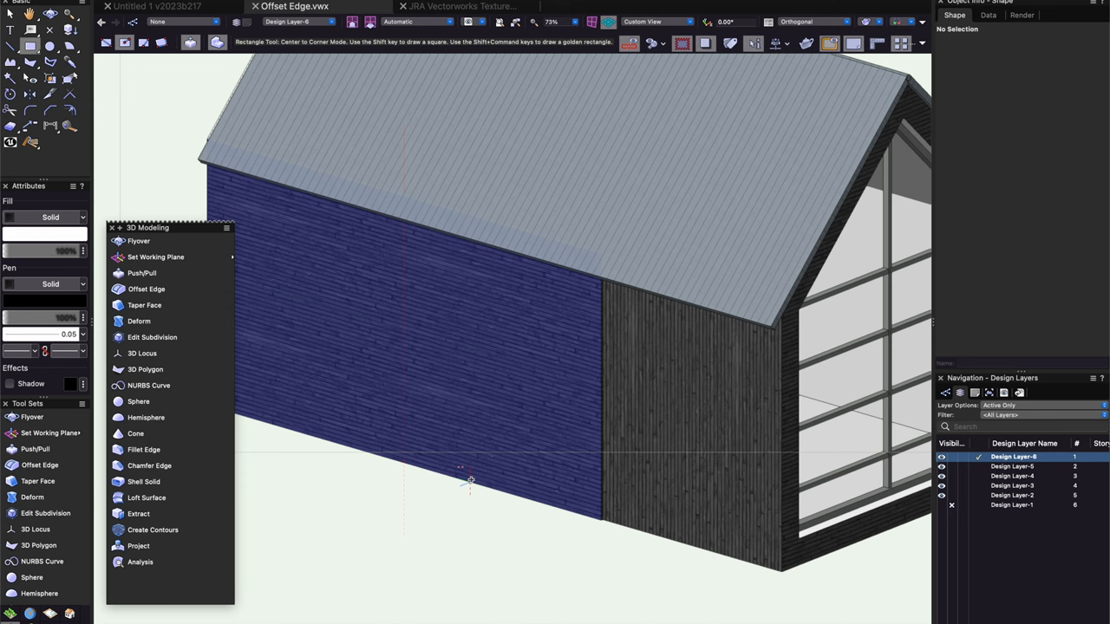
Step: Draw the opening rectangle on the long wall, then a rectangle on its bottom reveal face
left_click_drag(469, 484, 598, 351)
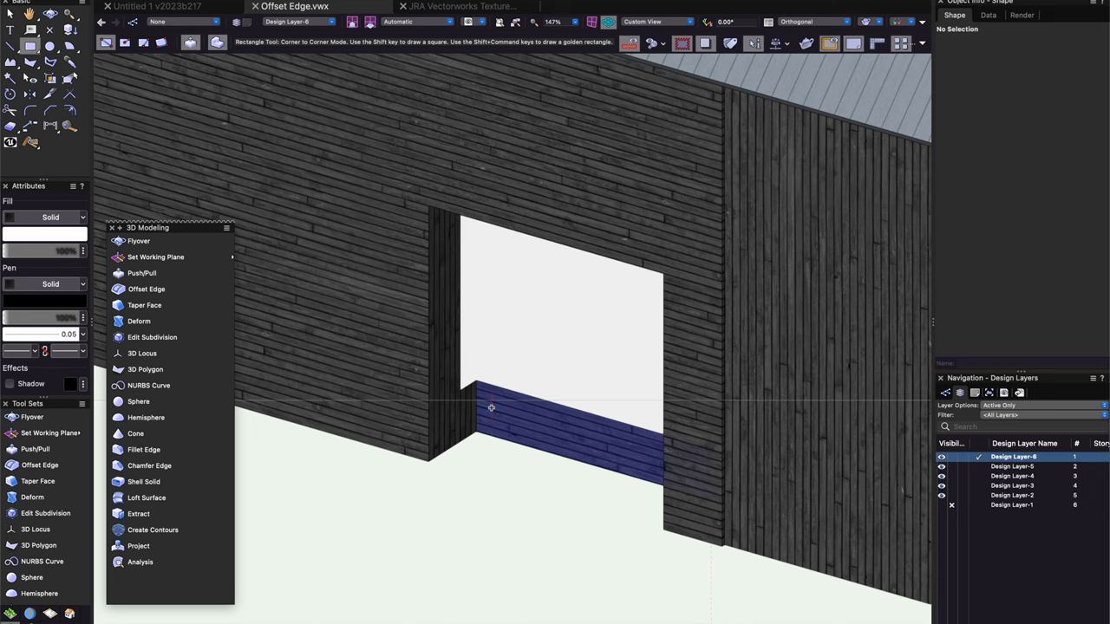
left_click_drag(477, 408, 681, 260)
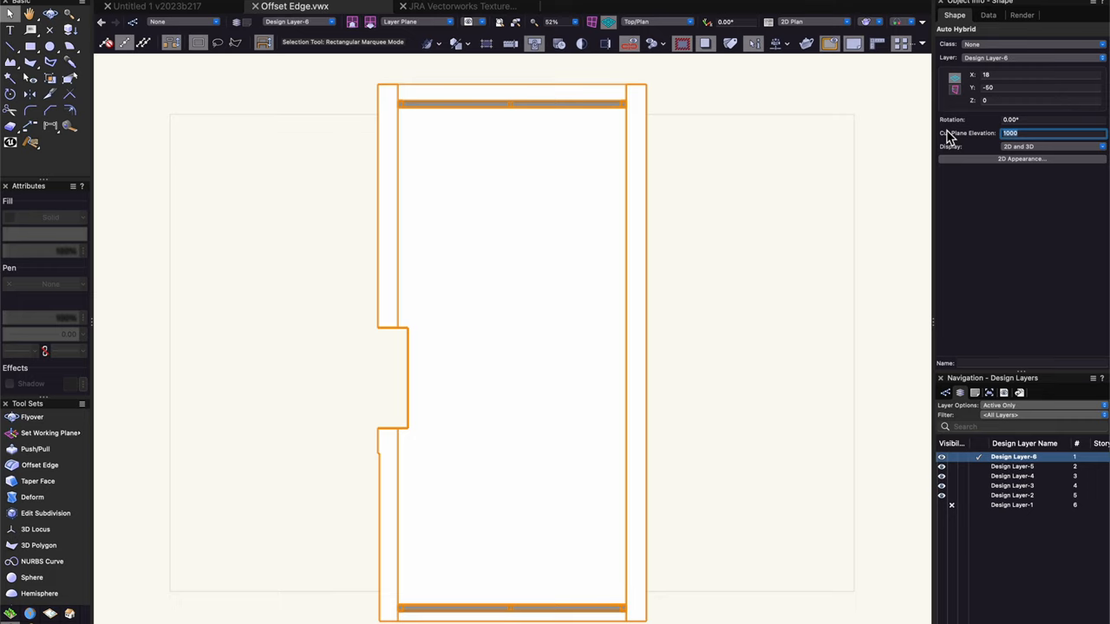
Step: Cut the hybrid plan at 7000 and display above-cut geometry in class Above cut with no fill
left_click(1021, 159)
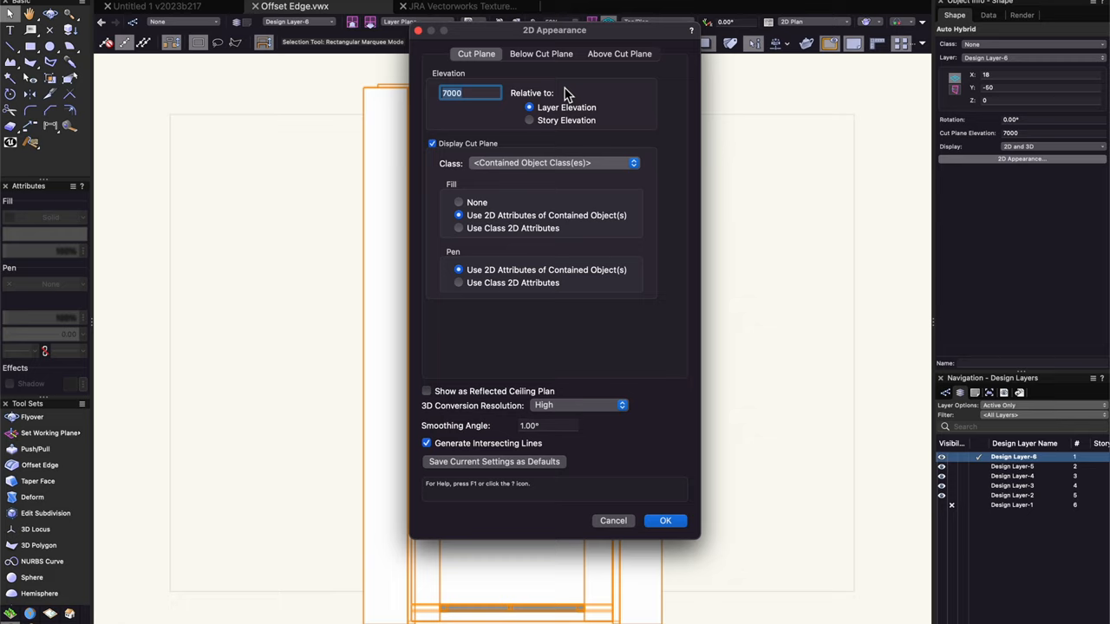
left_click(619, 54)
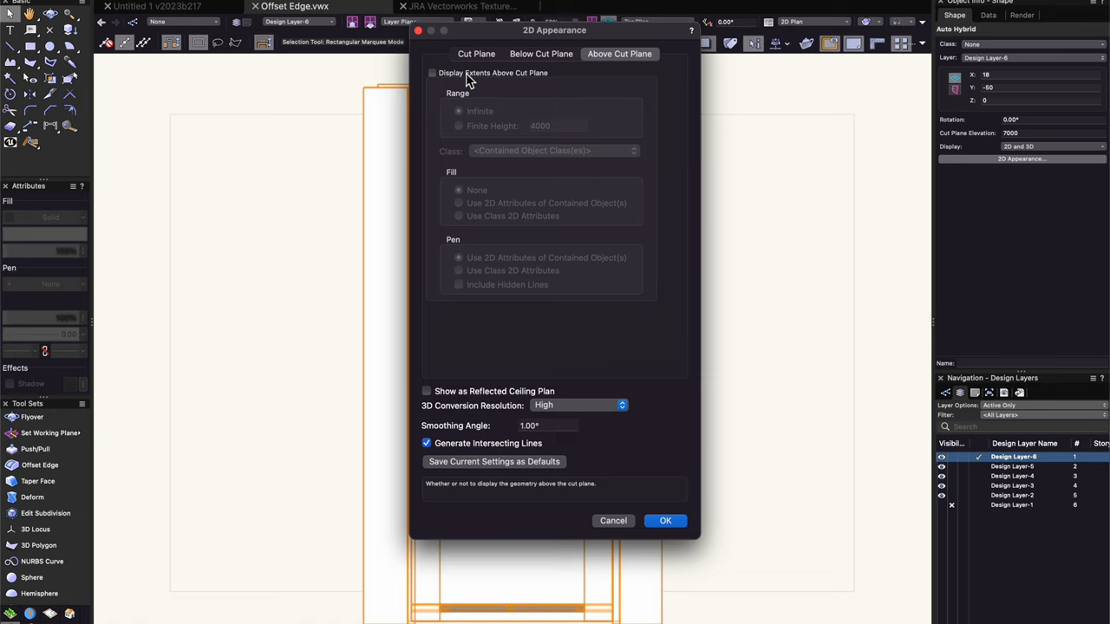
left_click(546, 150)
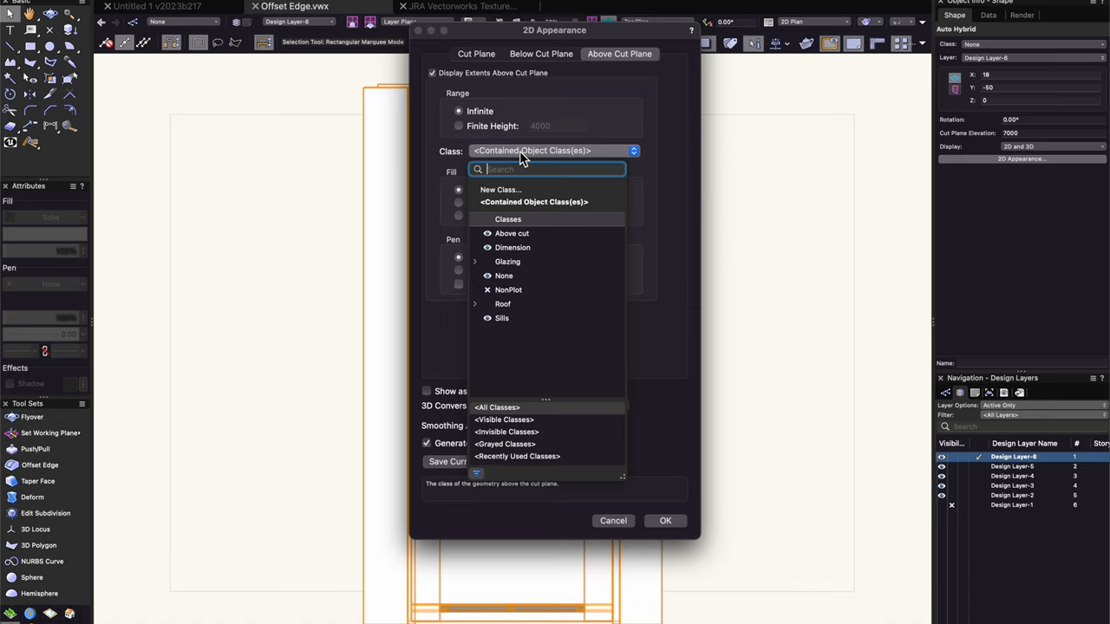
left_click(510, 234)
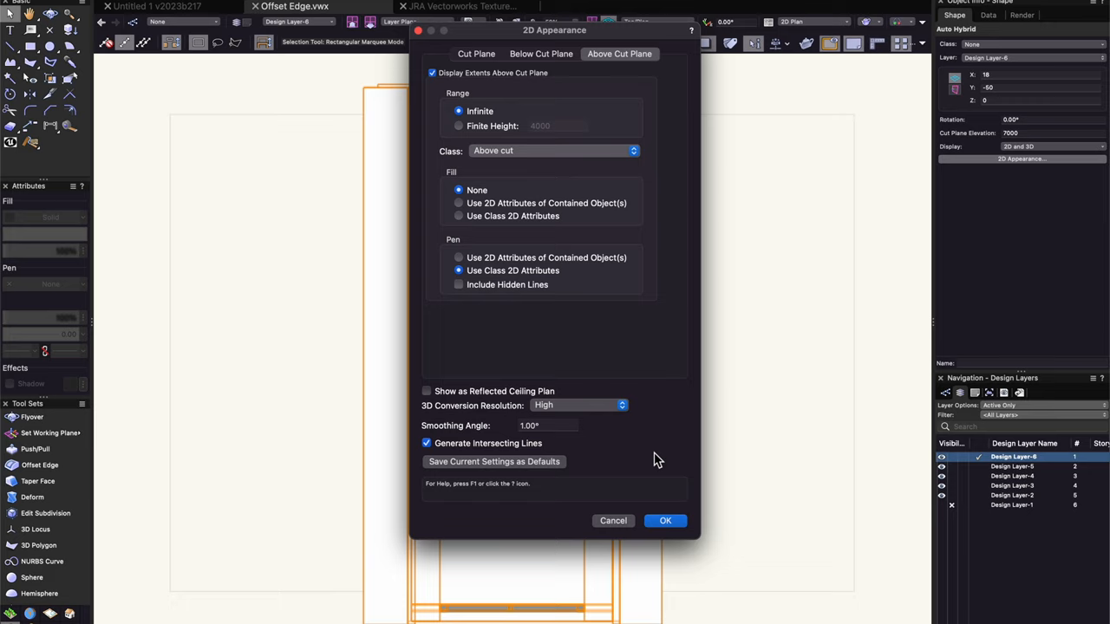
left_click(665, 520)
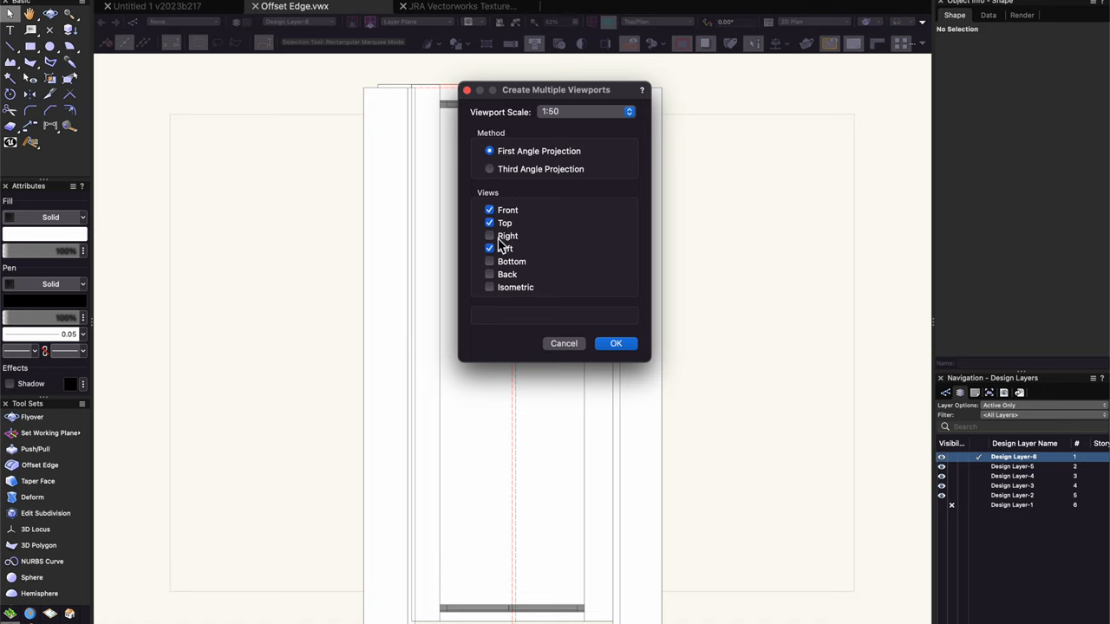
Step: Tick Front, Top and Left views at 1:50 with first angle projection
left_click(615, 344)
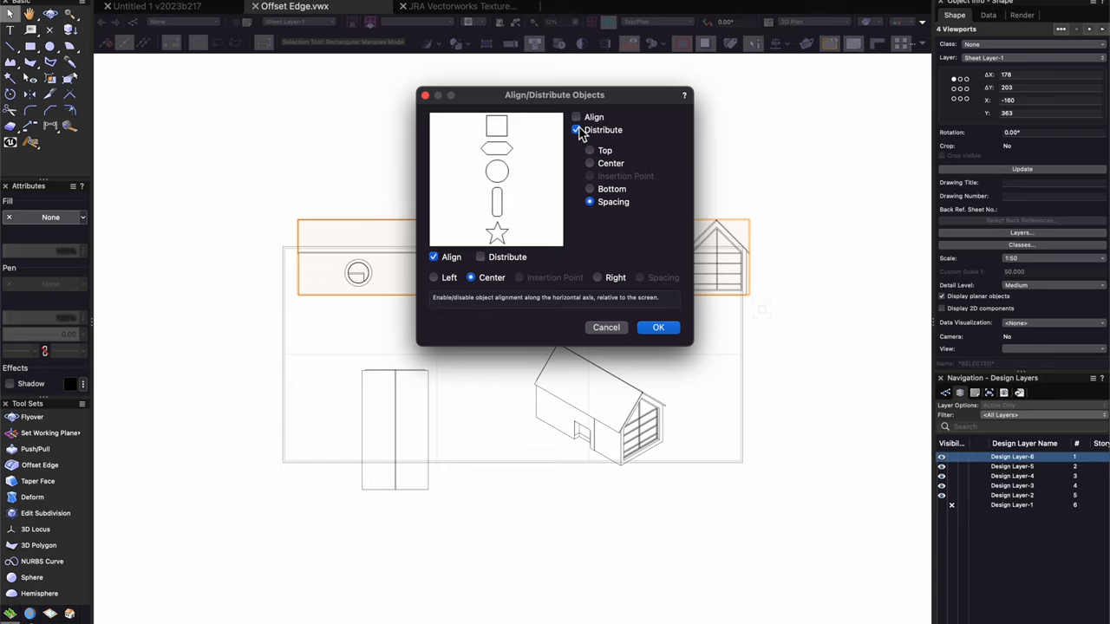
Step: Align the four elevation viewports by centre and distribute them with even spacing
left_click(658, 327)
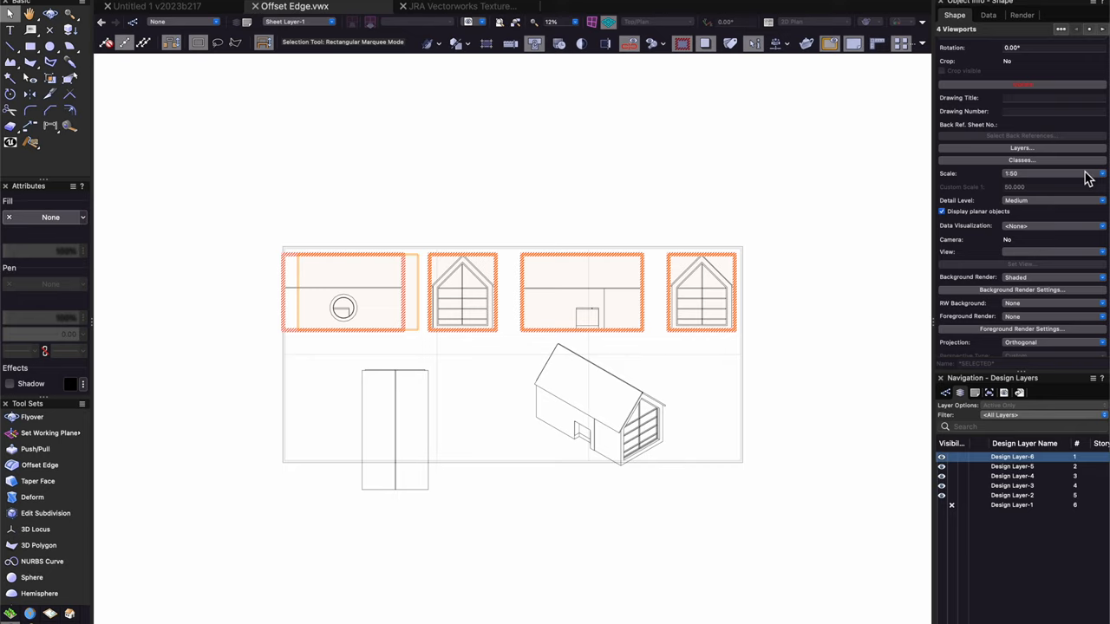
mouse_move(460, 382)
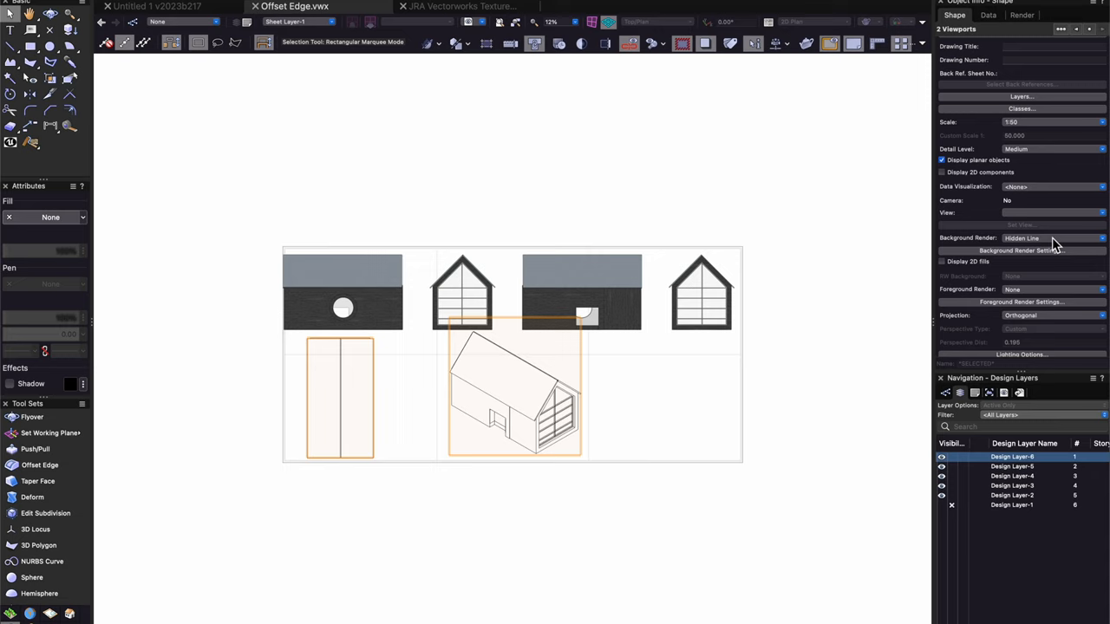
Step: Choose the background render mode for the plan and isometric viewports
left_click(707, 208)
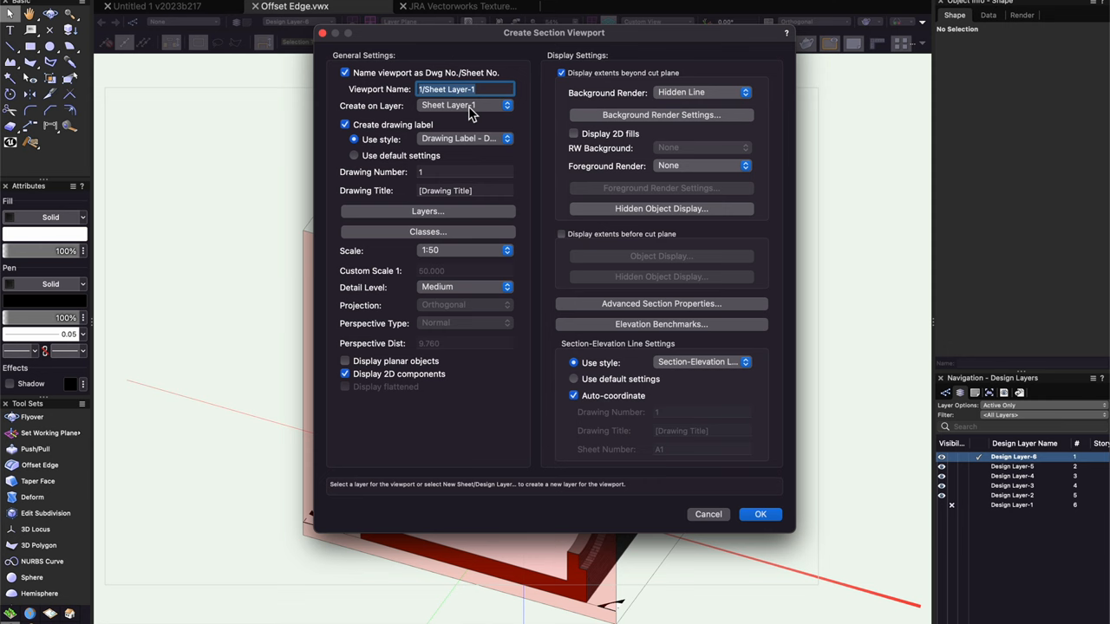
Step: Create the section viewport on Sheet Layer-1 beside the isometric
left_click(761, 514)
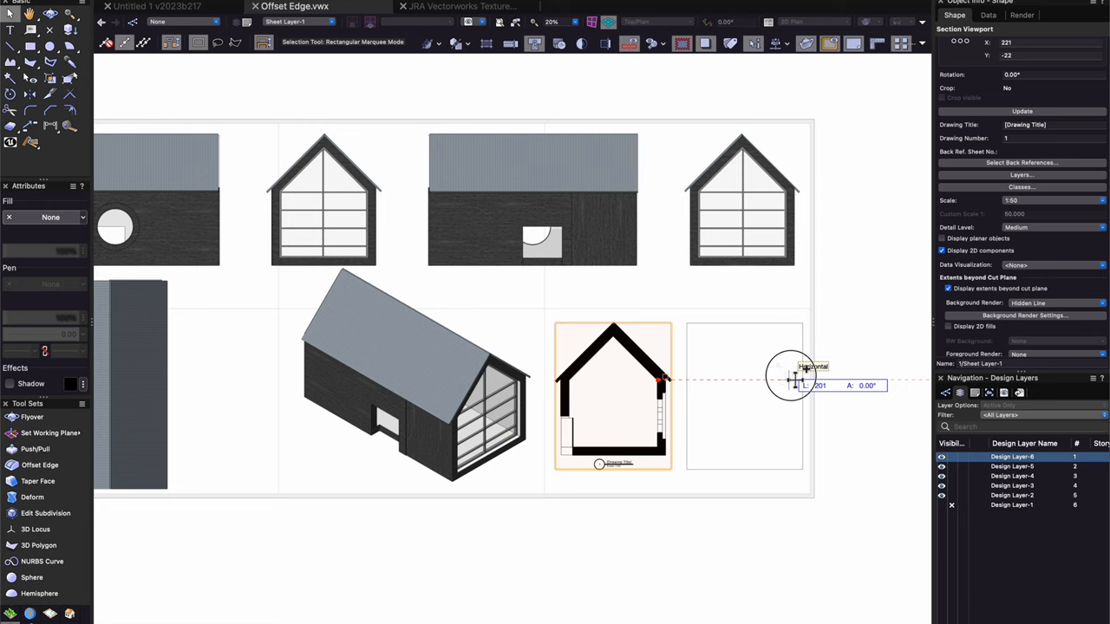
Step: Place the duplicated section right of the first and set its Background Render to Shaded
left_click(1053, 302)
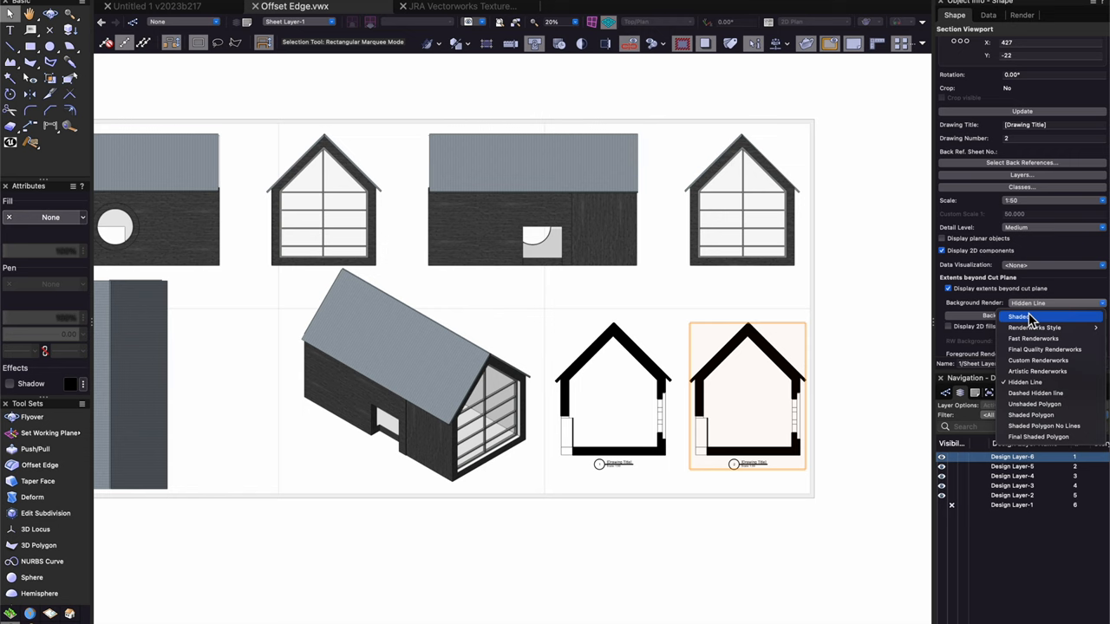
left_click(1020, 316)
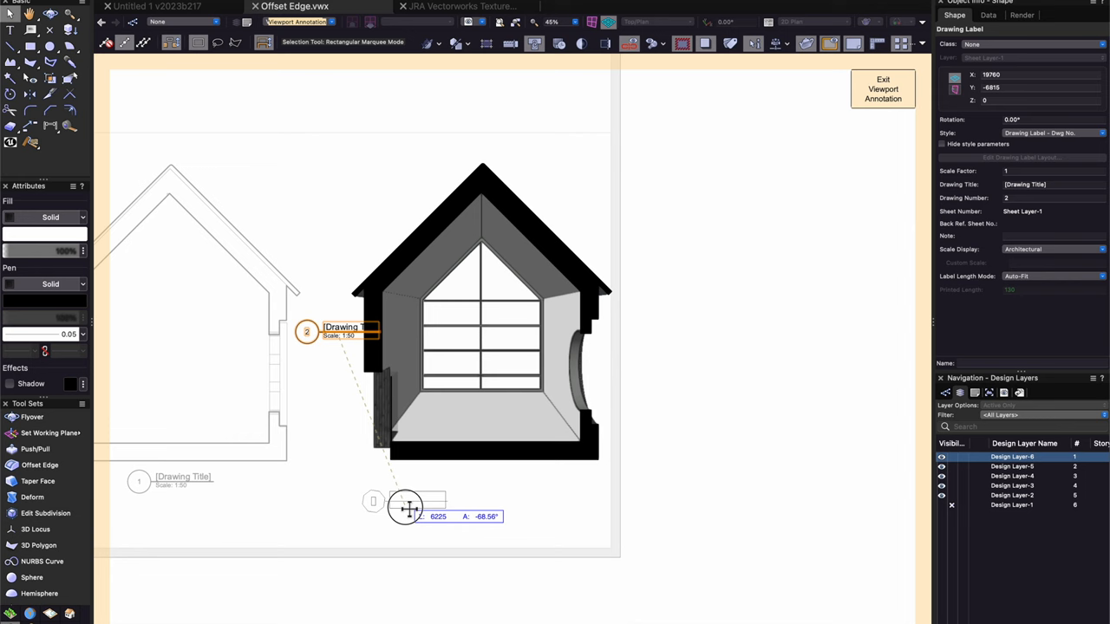
Step: Drag the second section's drawing label below the section drawing
left_click(883, 89)
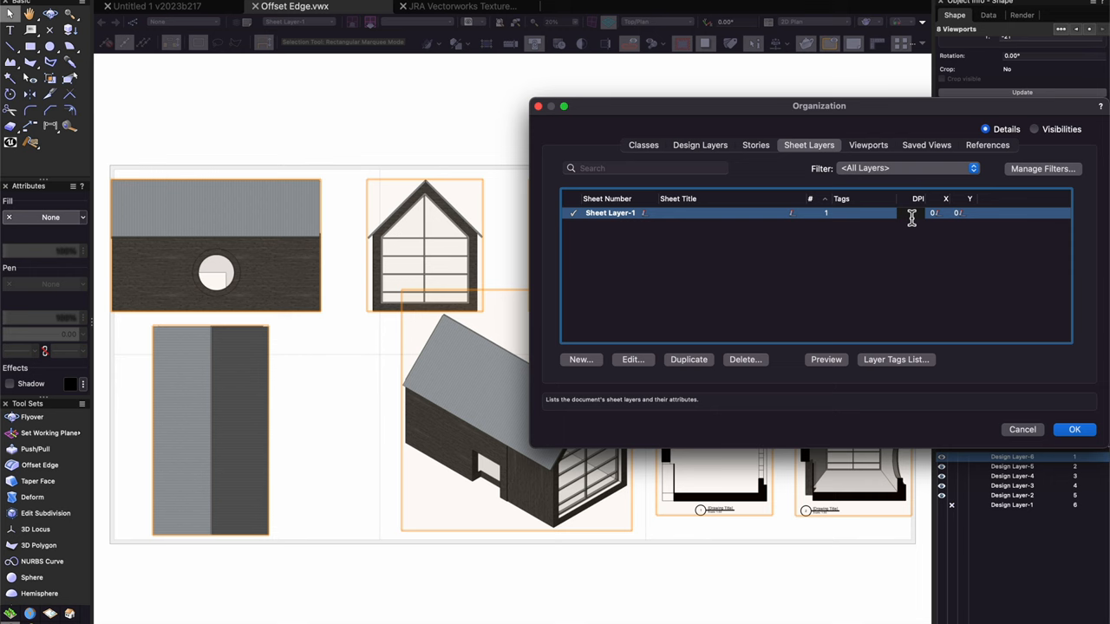
Step: Edit the DPI value for Sheet Layer-1 in the Sheet Layers list
left_click(1074, 429)
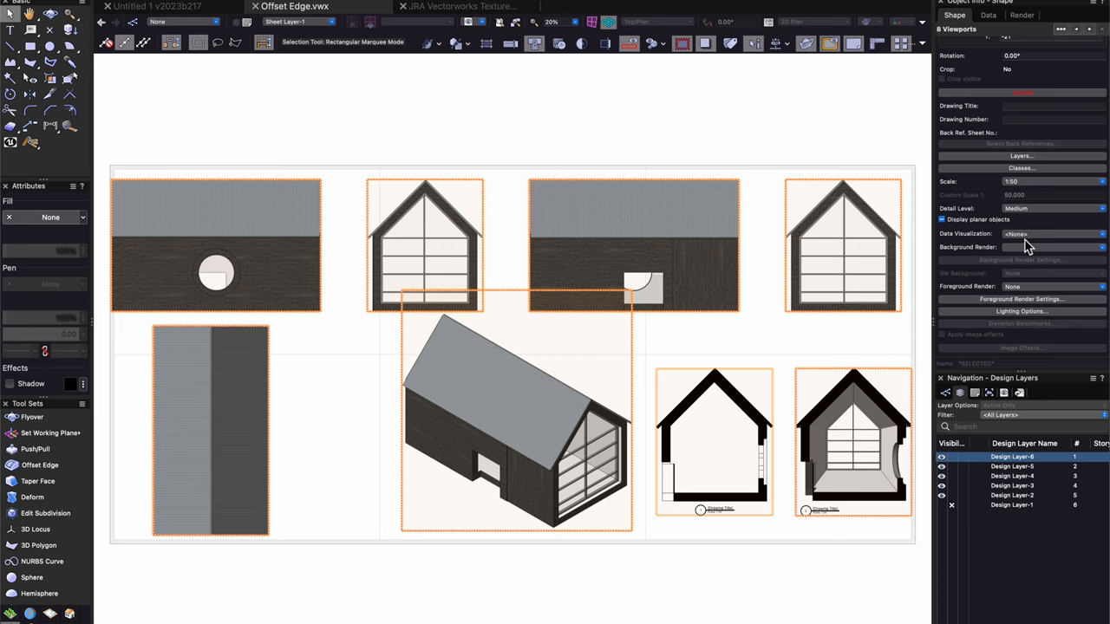
Step: Choose a render mode for the selected viewports
left_click(1053, 208)
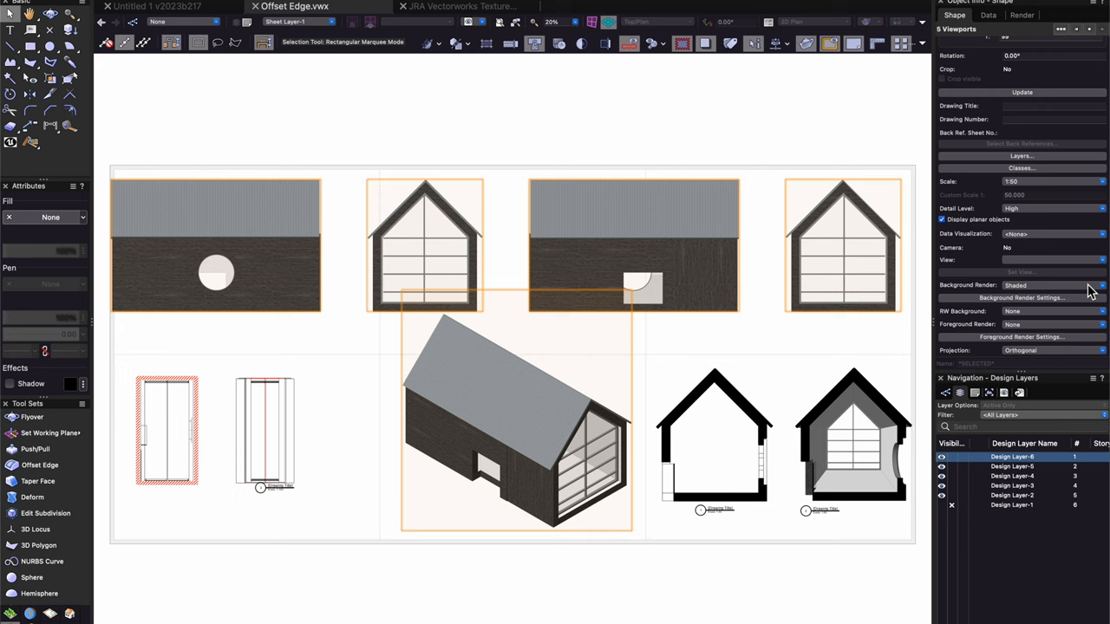
Step: Enable environment effects, set RW Background to HDRI Sky Day Mostly Sunny, and update viewports
left_click(1023, 296)
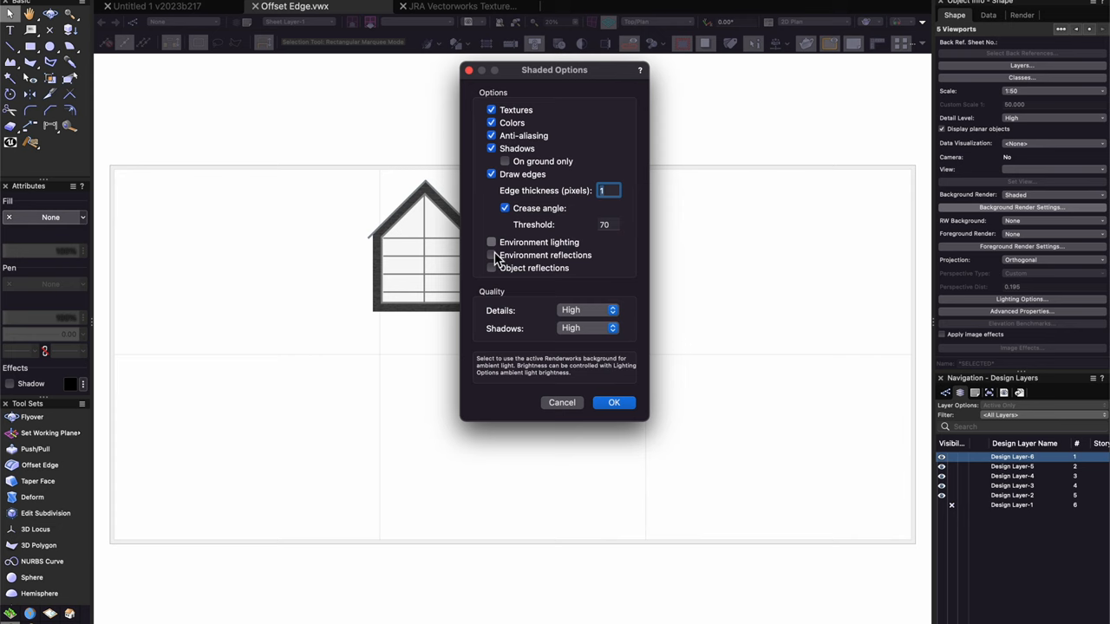
left_click(614, 402)
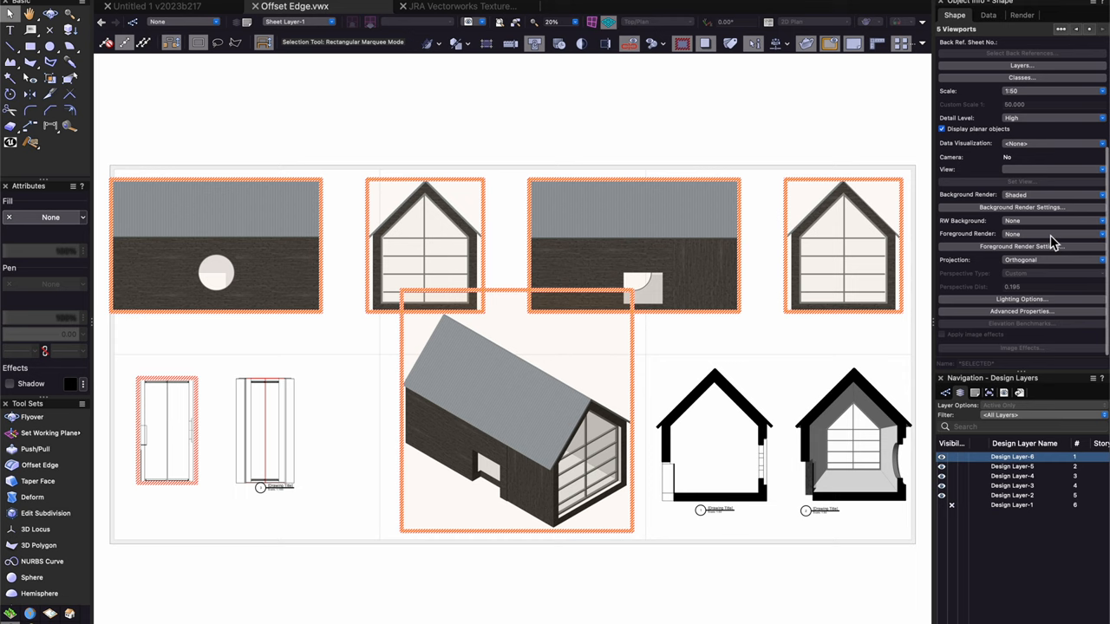
left_click(1051, 220)
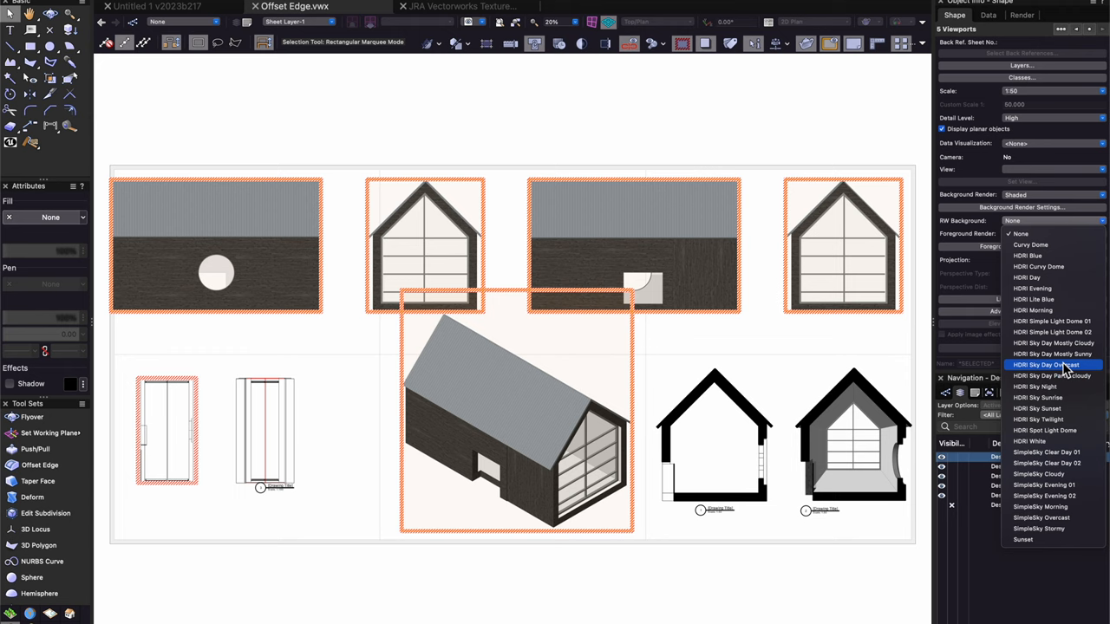
left_click(1051, 353)
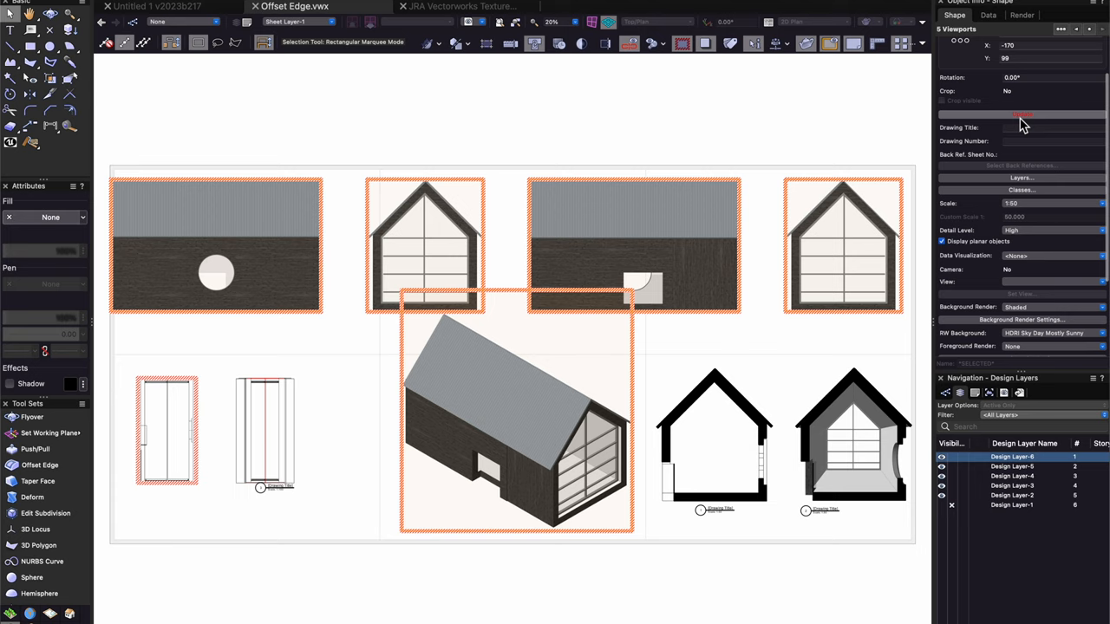
left_click(1022, 113)
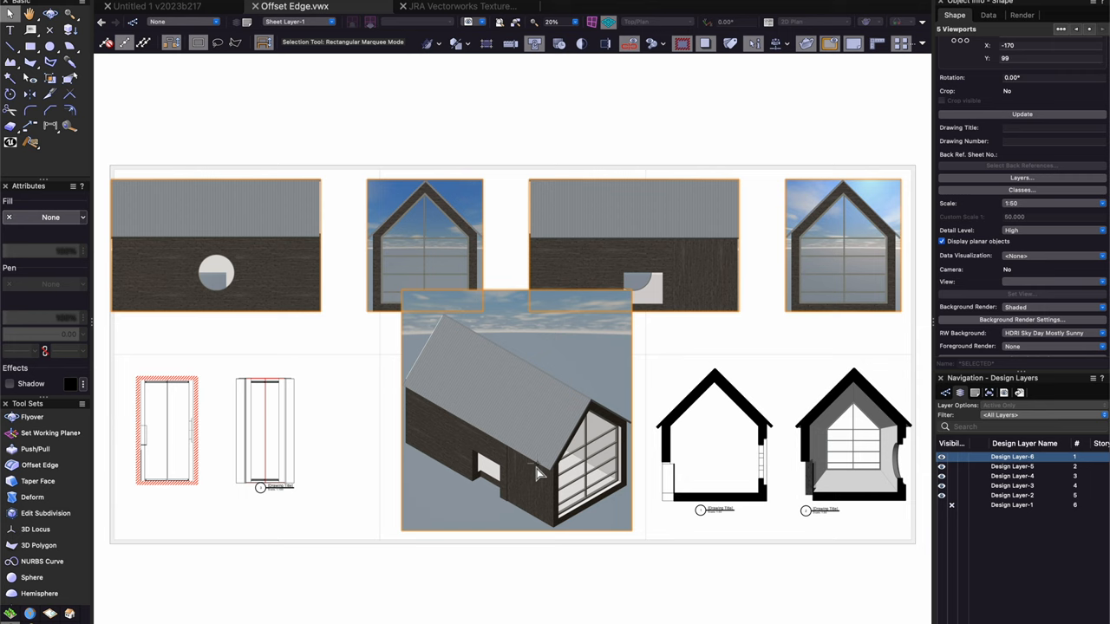